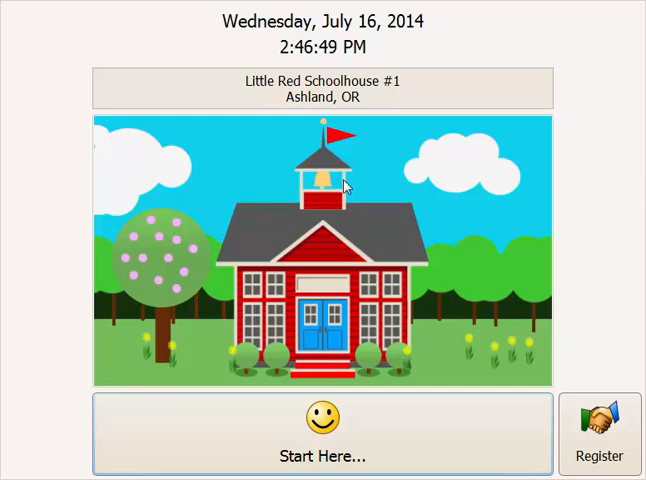
{"action": "mouse_move", "coordinate": [82, 92]}
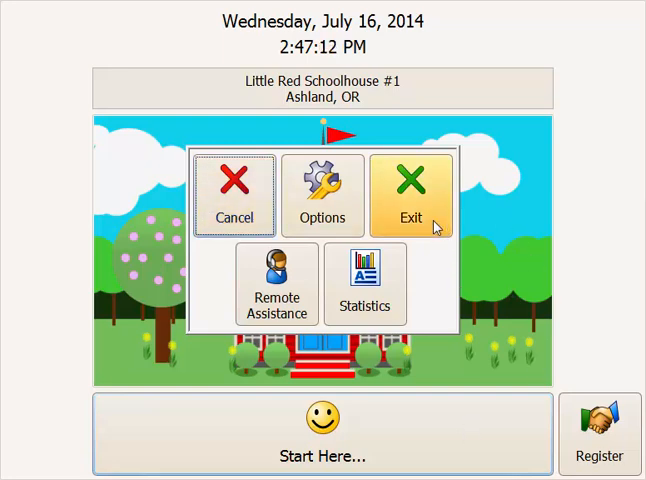
{"action": "mouse_move", "coordinate": [276, 284]}
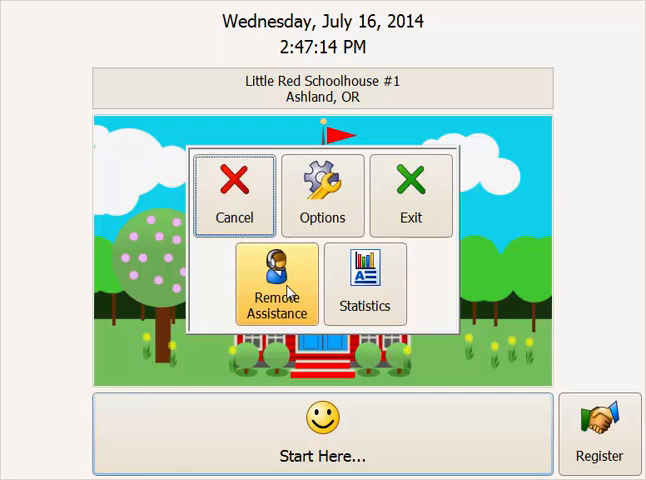
{"action": "mouse_move", "coordinate": [364, 290]}
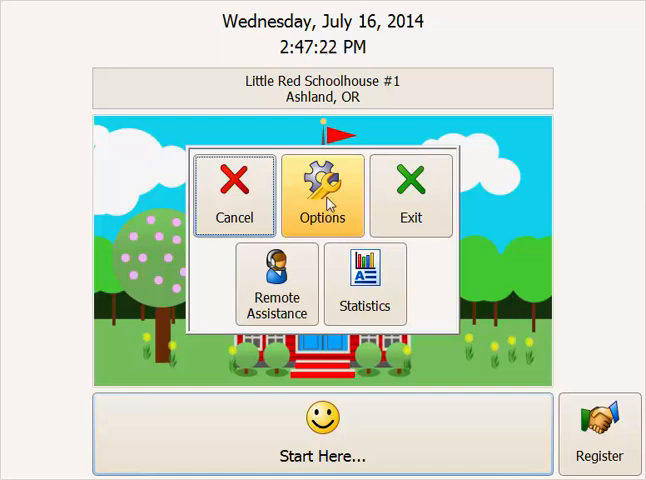
- In the check-in options, keep Little Red Schoolhouse #1 selected as the school
{"action": "left_click", "coordinate": [324, 188]}
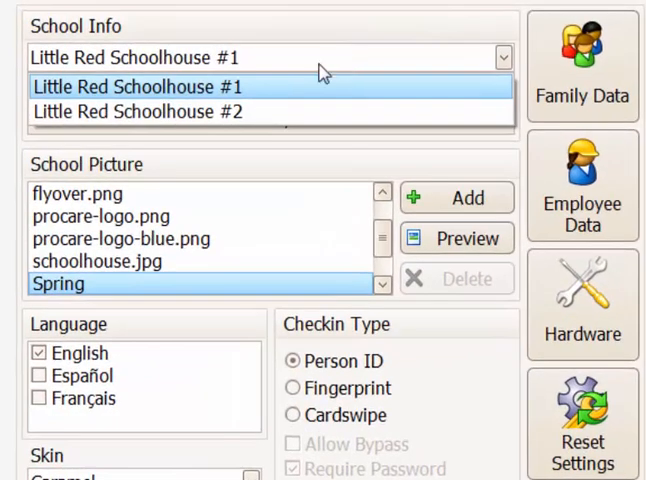
{"action": "left_click", "coordinate": [138, 88]}
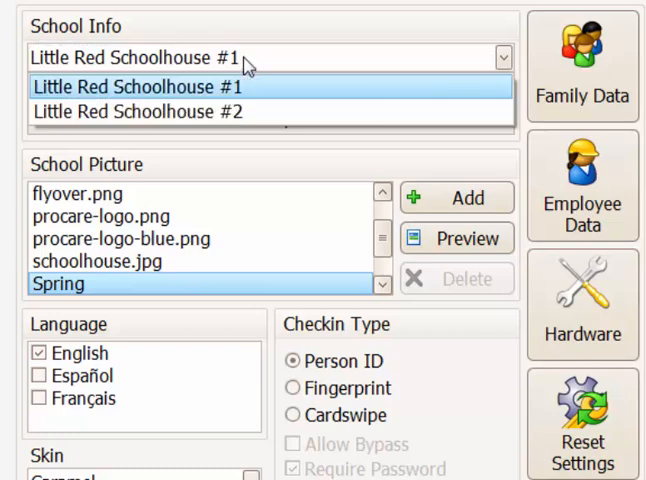
{"action": "left_click", "coordinate": [150, 86]}
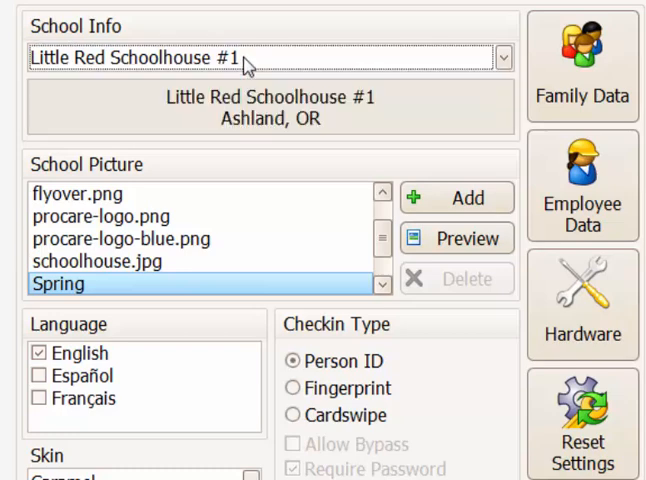
{"action": "mouse_move", "coordinate": [96, 292]}
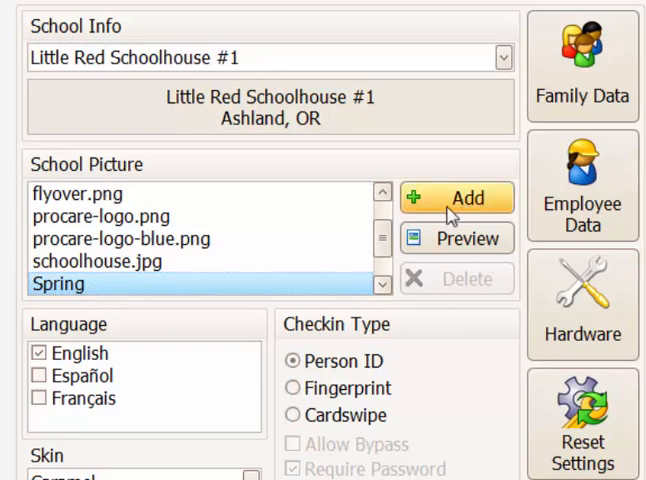
{"action": "left_click", "coordinate": [40, 376]}
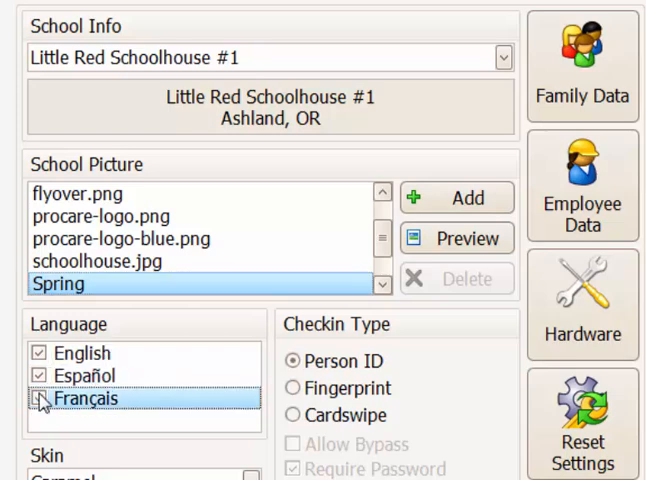
{"action": "left_click", "coordinate": [40, 376]}
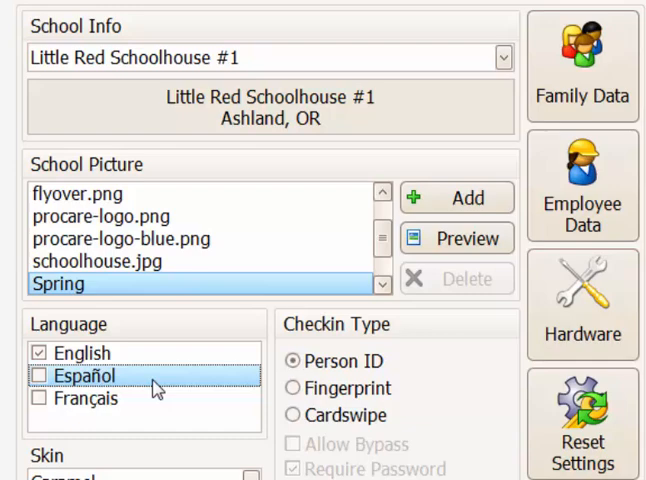
{"action": "scroll", "scroll_direction": "down", "scroll_amount": 3}
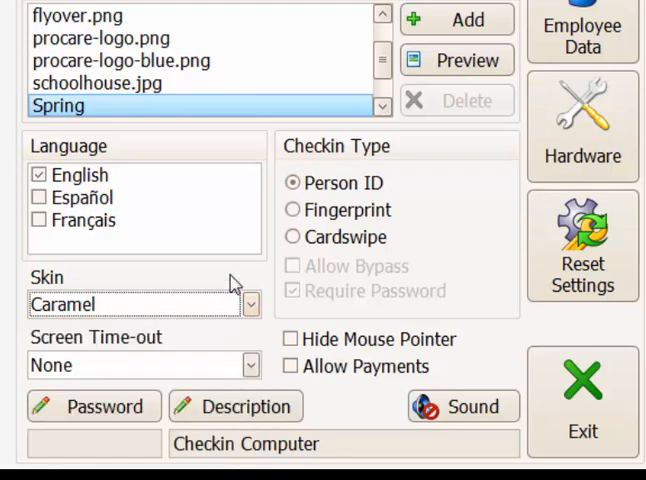
{"action": "left_click", "coordinate": [250, 364]}
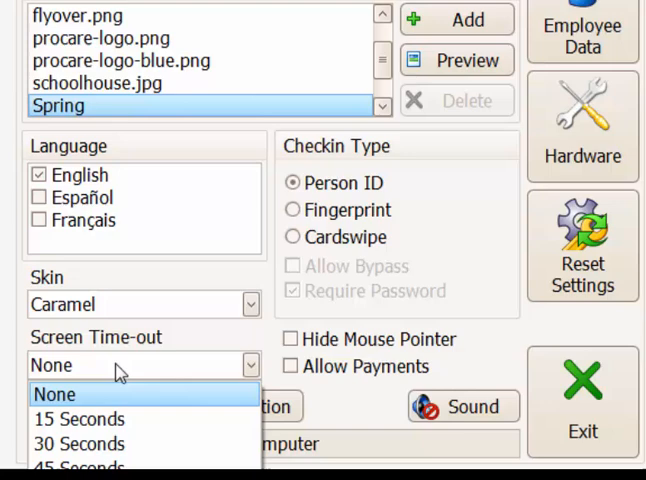
{"action": "mouse_move", "coordinate": [90, 464]}
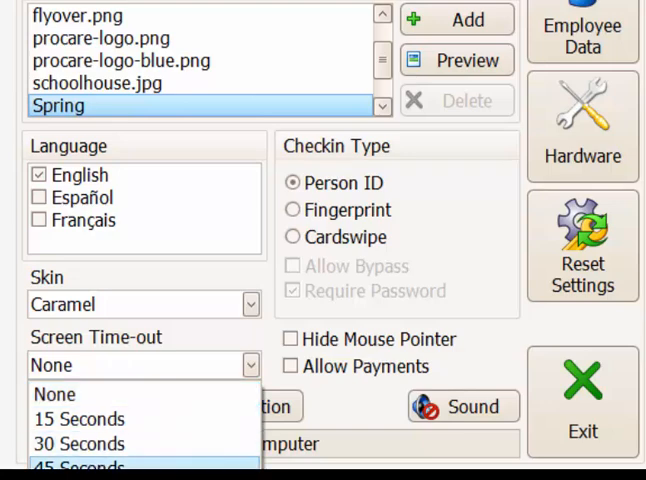
{"action": "mouse_move", "coordinate": [98, 392]}
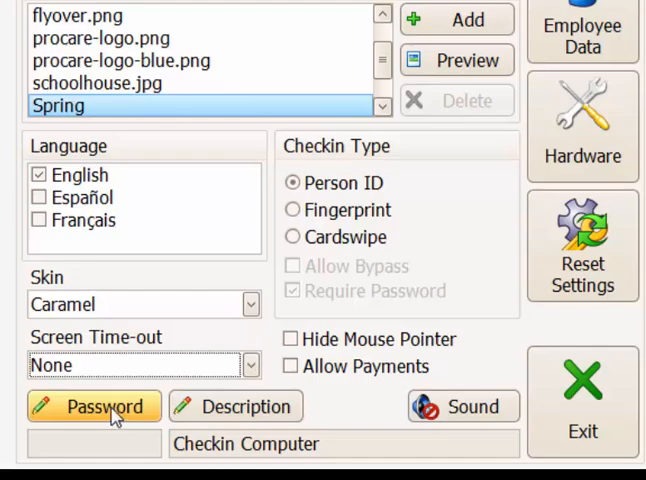
{"action": "left_click", "coordinate": [92, 406]}
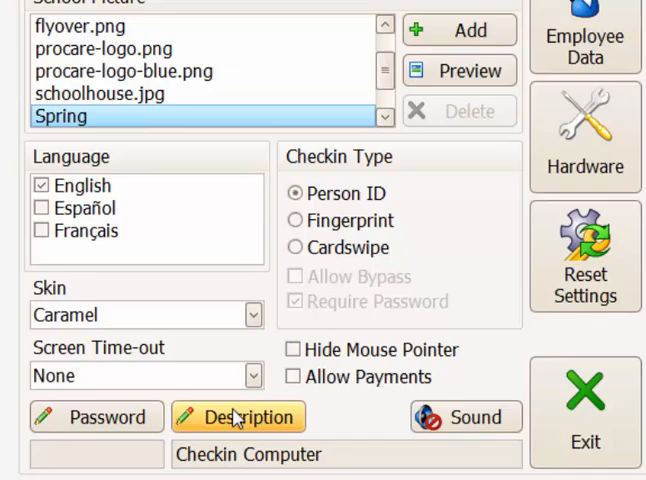
{"action": "left_click", "coordinate": [238, 416]}
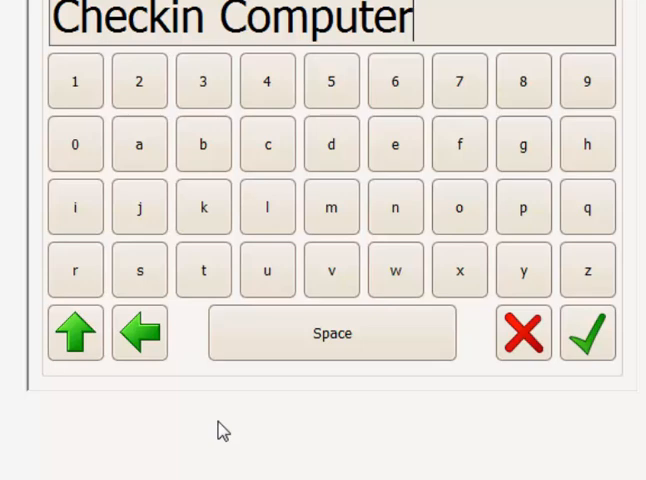
{"action": "mouse_move", "coordinate": [524, 334]}
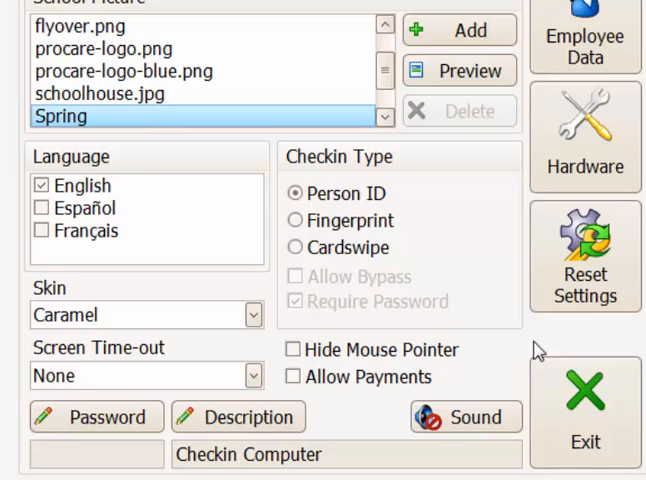
{"action": "mouse_move", "coordinate": [466, 416]}
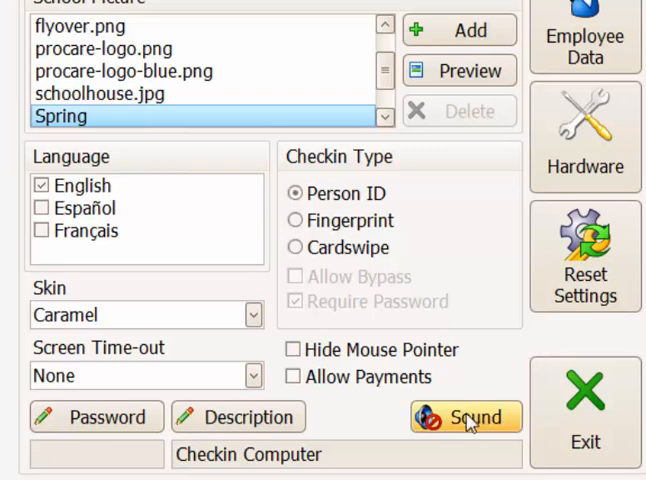
{"action": "left_click", "coordinate": [468, 416]}
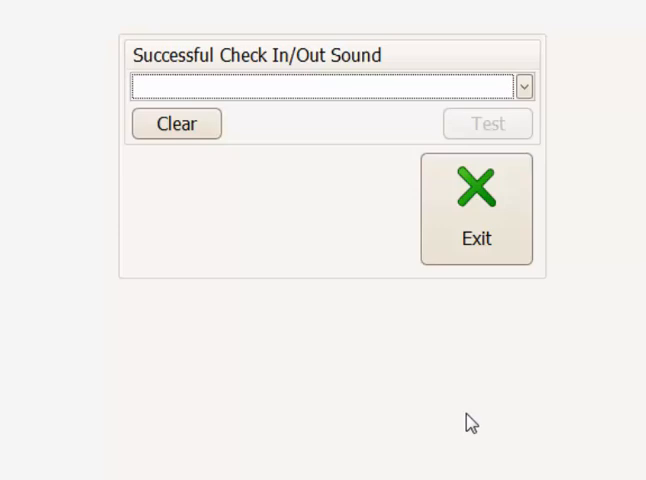
{"action": "mouse_move", "coordinate": [186, 90]}
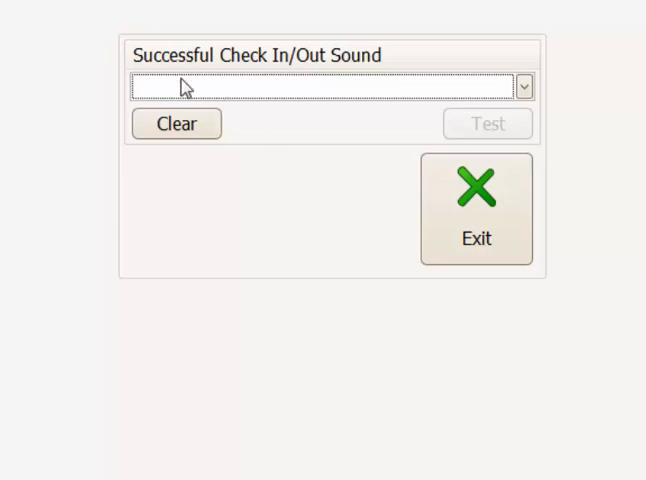
{"action": "mouse_move", "coordinate": [488, 96]}
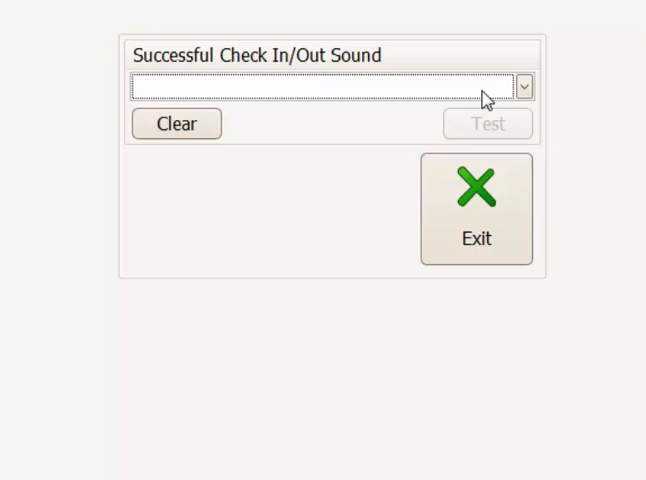
{"action": "left_click", "coordinate": [524, 86]}
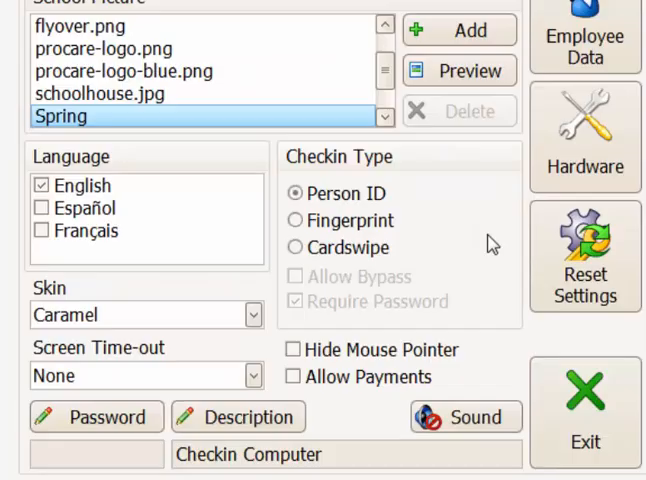
- Toggle Allow Payments and Hide Mouse Pointer on, leaving check-in type as Person ID
{"action": "left_click", "coordinate": [292, 376]}
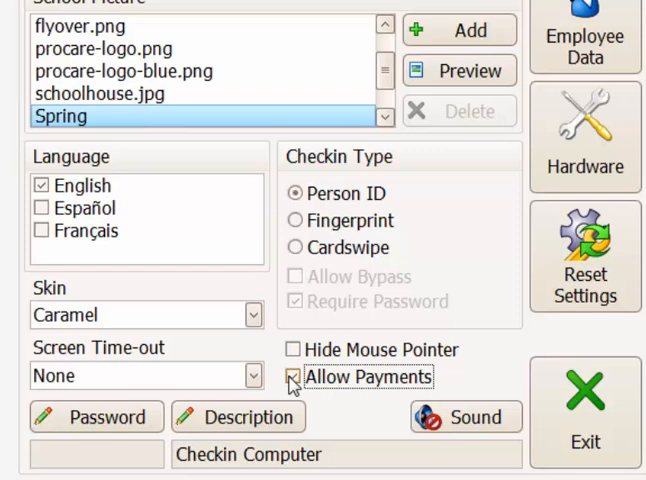
{"action": "left_click", "coordinate": [292, 376]}
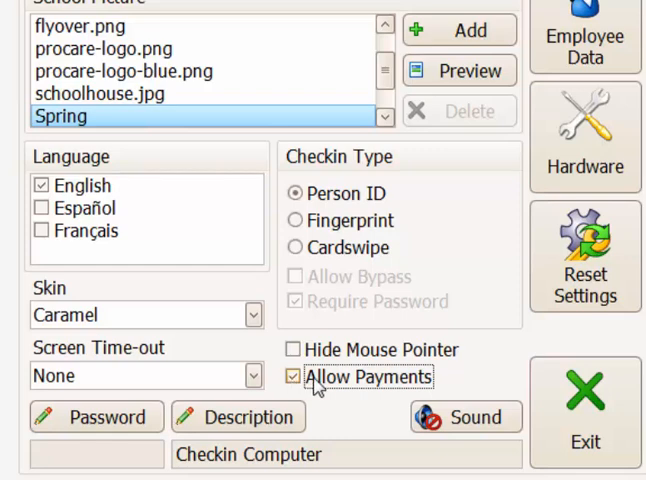
{"action": "left_click", "coordinate": [294, 348]}
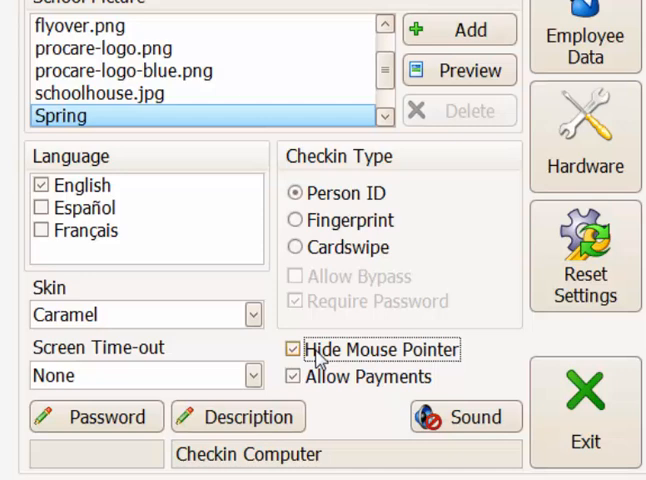
{"action": "left_click", "coordinate": [292, 348]}
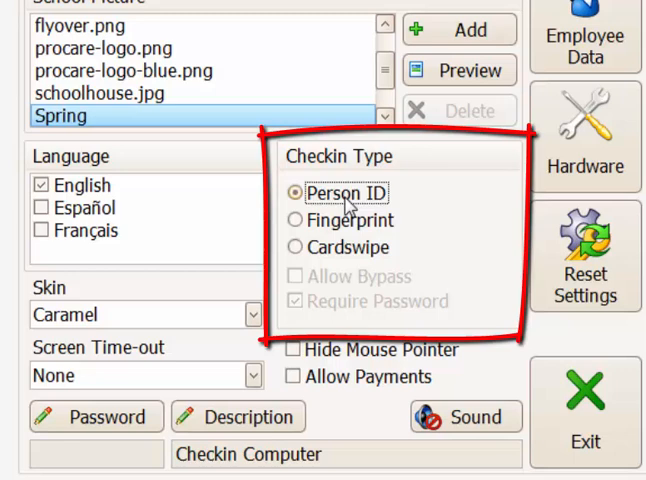
- Try the Person ID, Fingerprint and Cardswipe types, settling on Fingerprint with no password required
{"action": "left_click", "coordinate": [296, 220]}
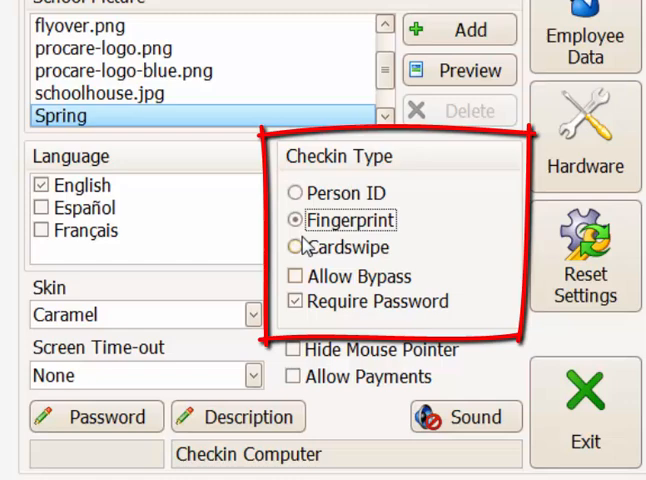
{"action": "left_click", "coordinate": [296, 192]}
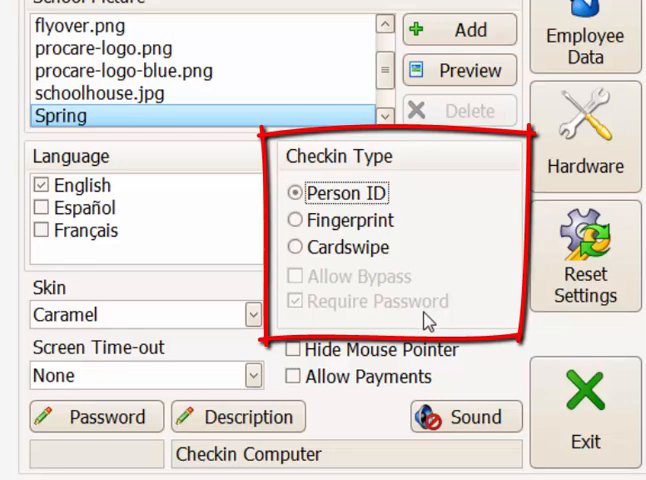
{"action": "mouse_move", "coordinate": [372, 312]}
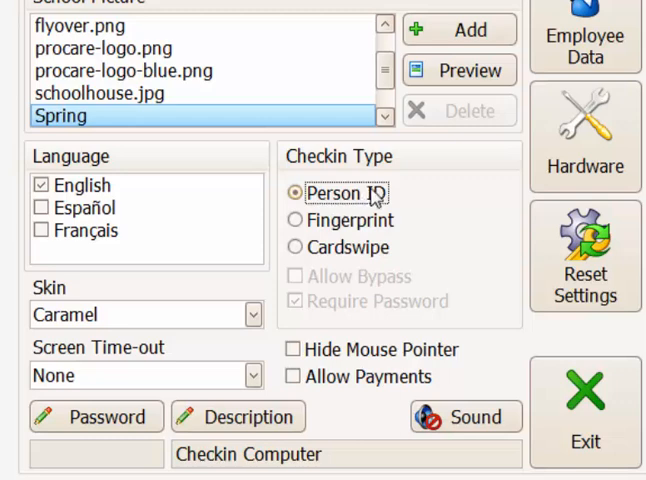
{"action": "mouse_move", "coordinate": [420, 310]}
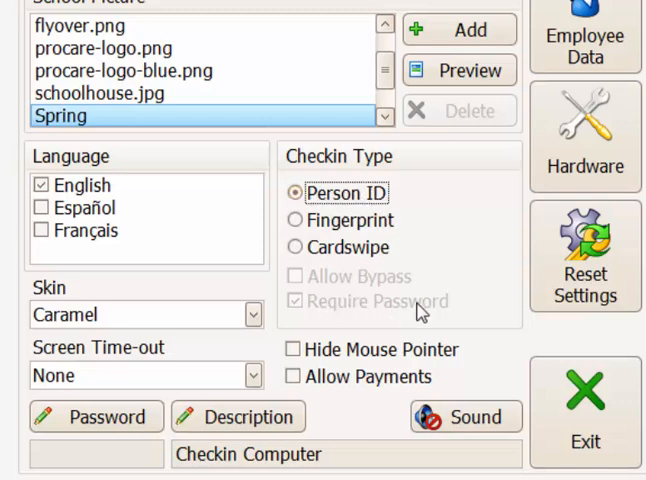
{"action": "left_click", "coordinate": [296, 220]}
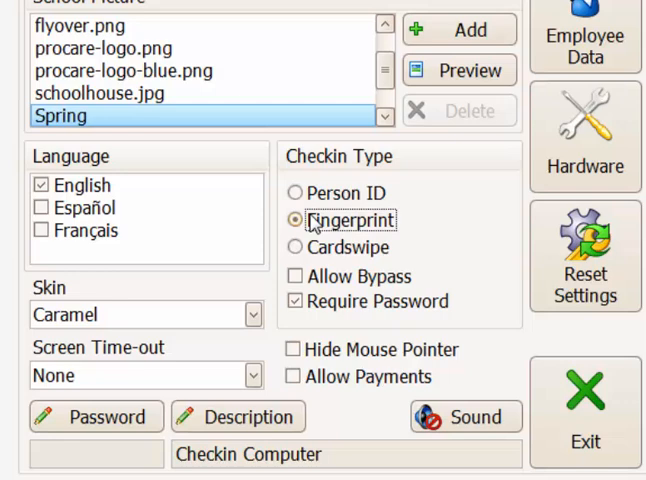
{"action": "left_click", "coordinate": [296, 246]}
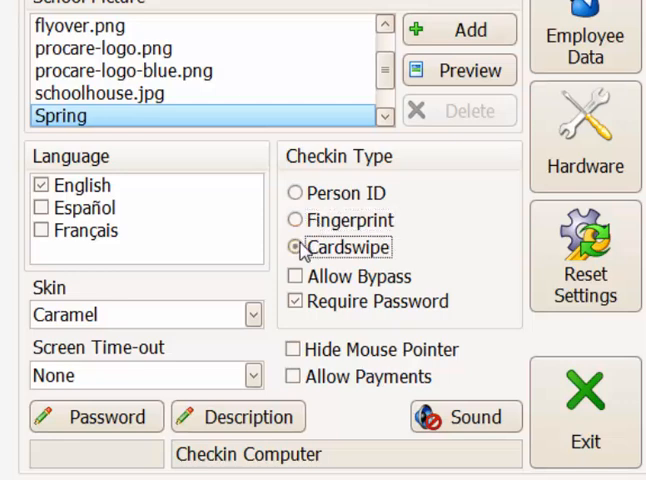
{"action": "left_click", "coordinate": [294, 220]}
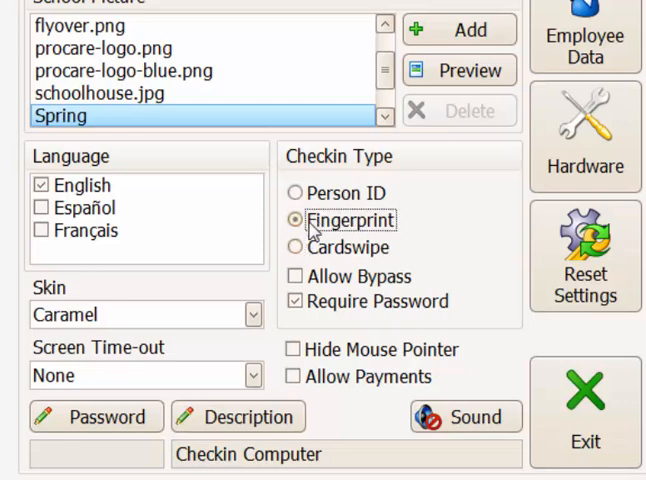
{"action": "left_click", "coordinate": [294, 300]}
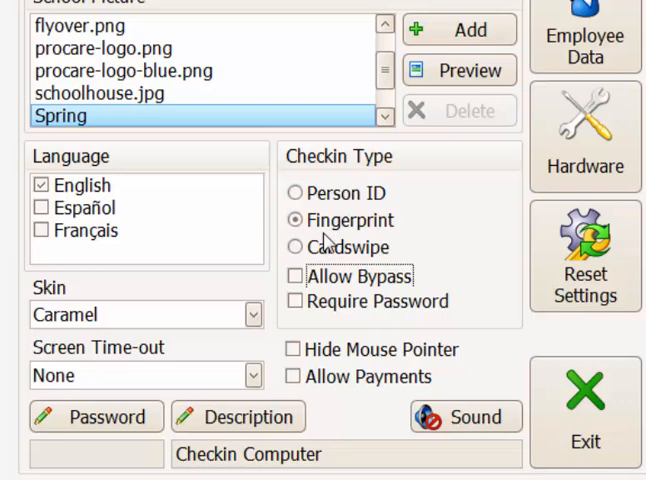
{"action": "mouse_move", "coordinate": [330, 228]}
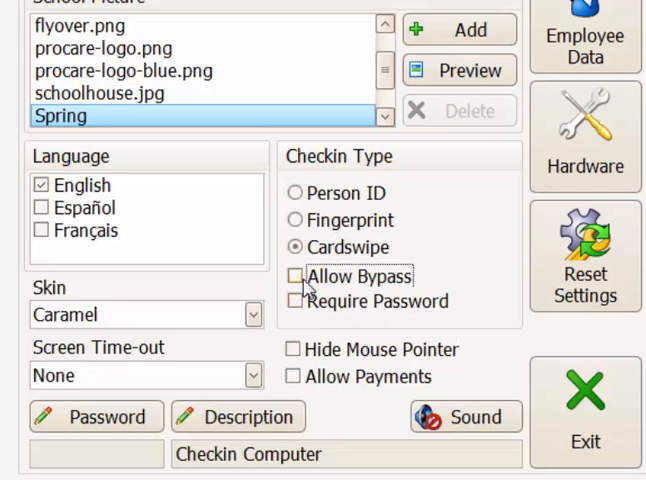
- Turn on Allow Bypass for the Fingerprint check-in type
{"action": "left_click", "coordinate": [296, 276]}
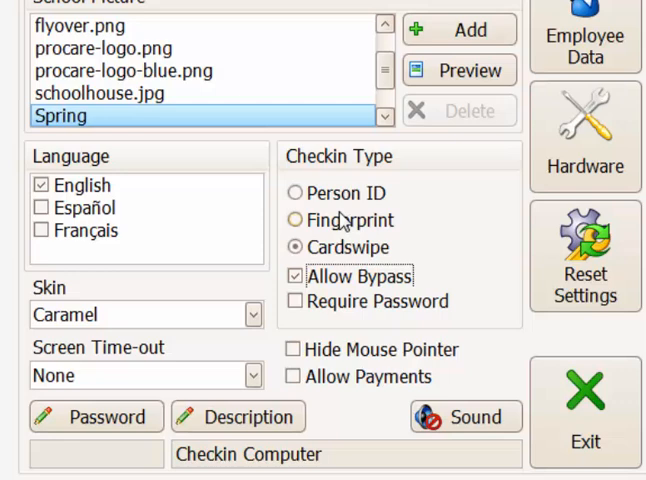
{"action": "mouse_move", "coordinate": [330, 228]}
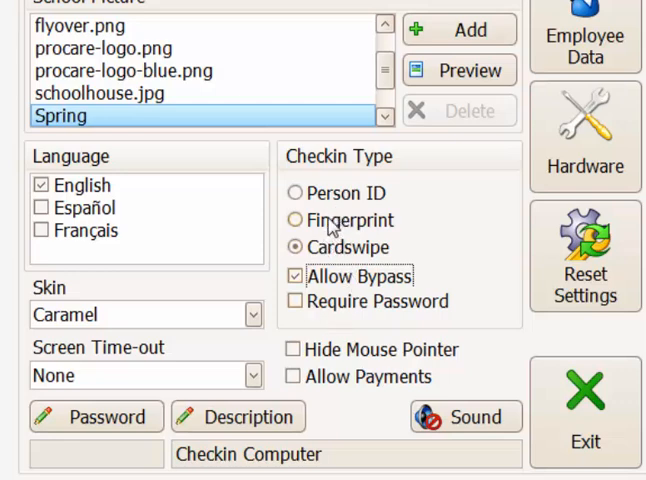
{"action": "mouse_move", "coordinate": [320, 196]}
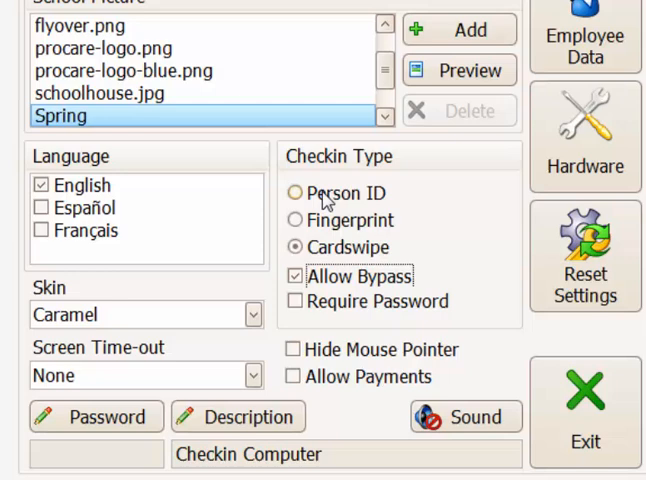
{"action": "left_click", "coordinate": [296, 220]}
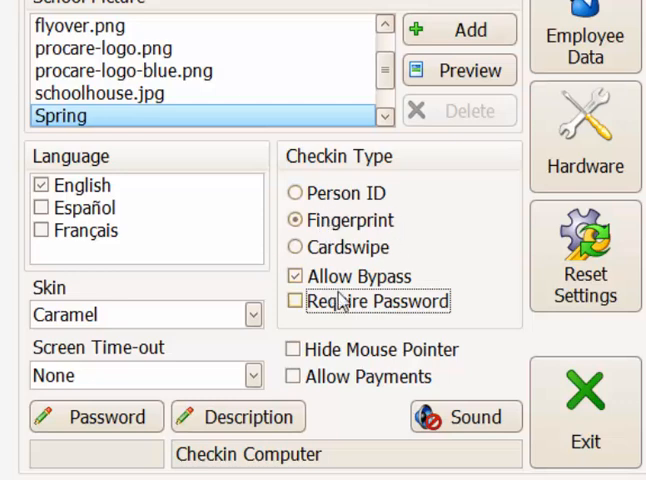
{"action": "left_click", "coordinate": [296, 276]}
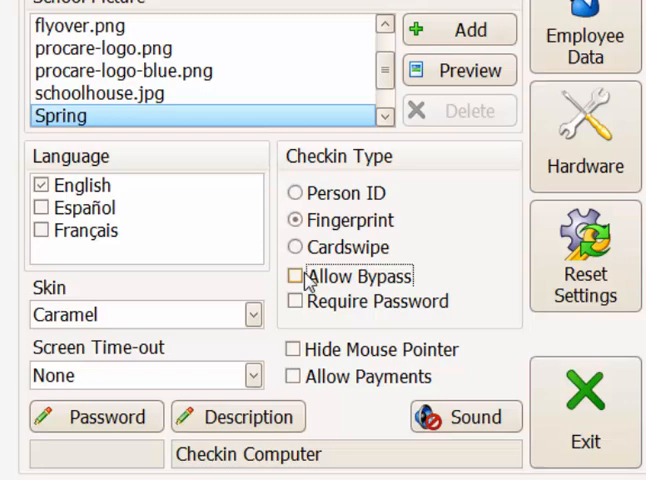
{"action": "left_click", "coordinate": [296, 276]}
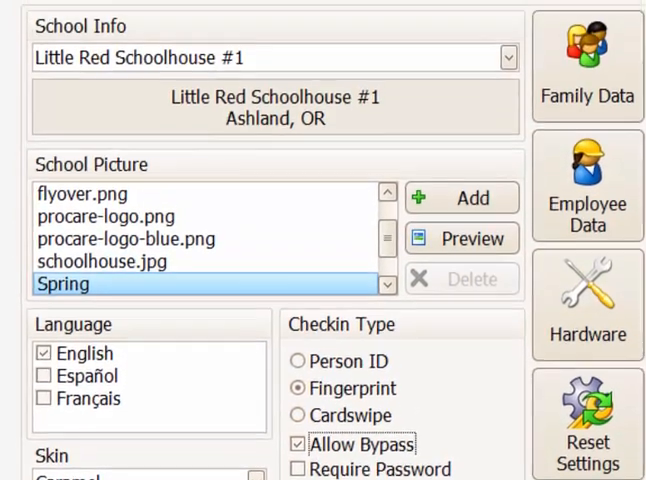
{"action": "left_click", "coordinate": [596, 56]}
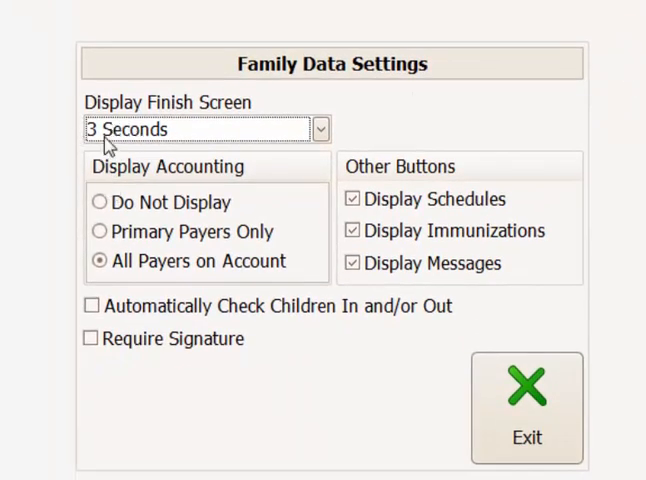
{"action": "mouse_move", "coordinate": [192, 108]}
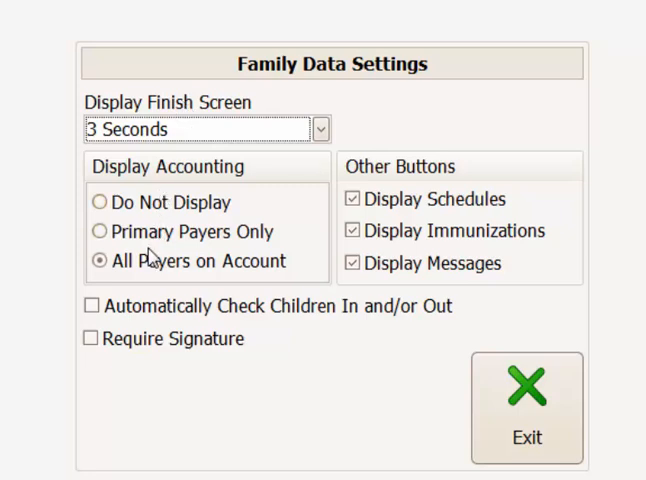
{"action": "left_click", "coordinate": [98, 200]}
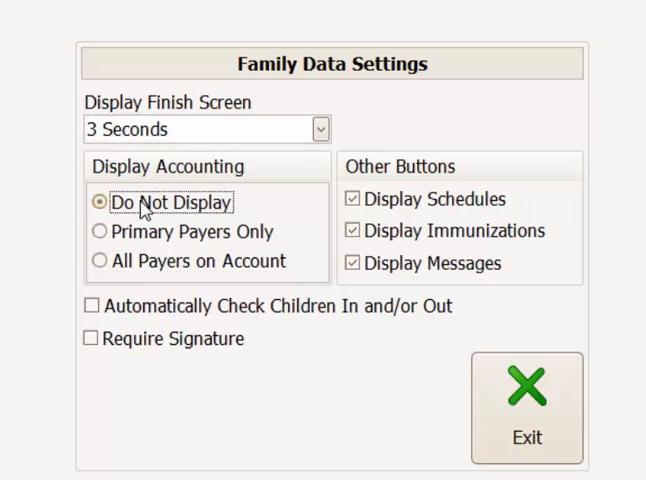
{"action": "left_click", "coordinate": [98, 232]}
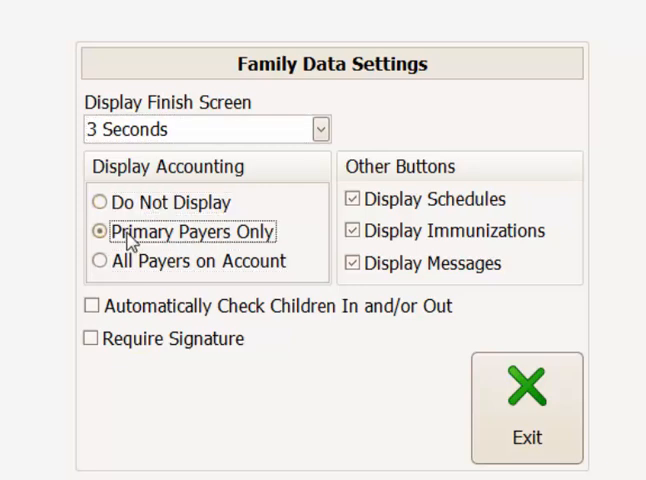
{"action": "left_click", "coordinate": [100, 262]}
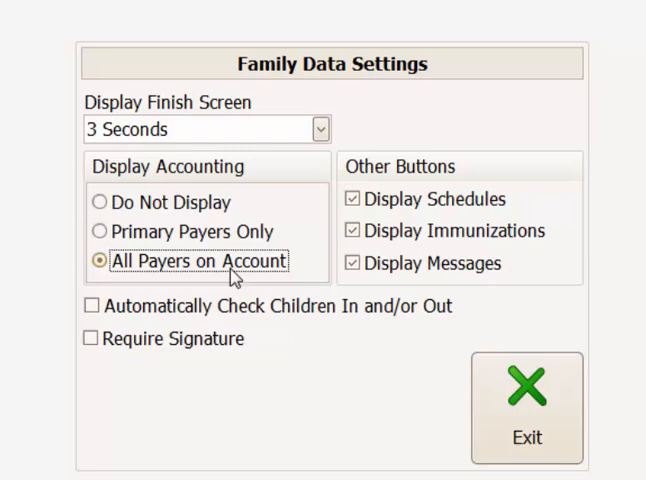
{"action": "mouse_move", "coordinate": [398, 196]}
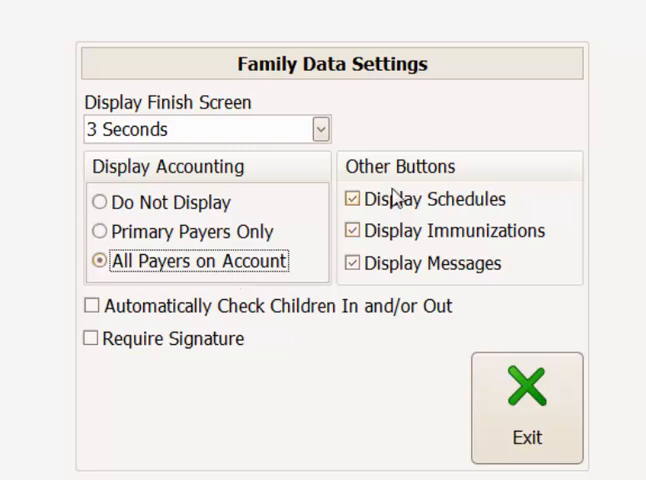
{"action": "mouse_move", "coordinate": [380, 236]}
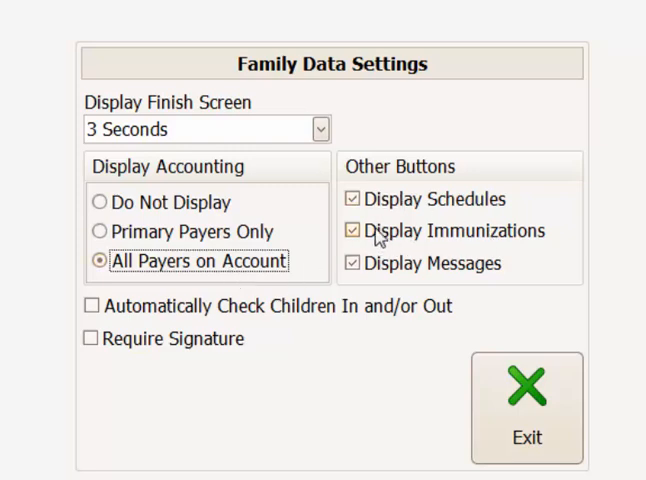
{"action": "mouse_move", "coordinate": [348, 268]}
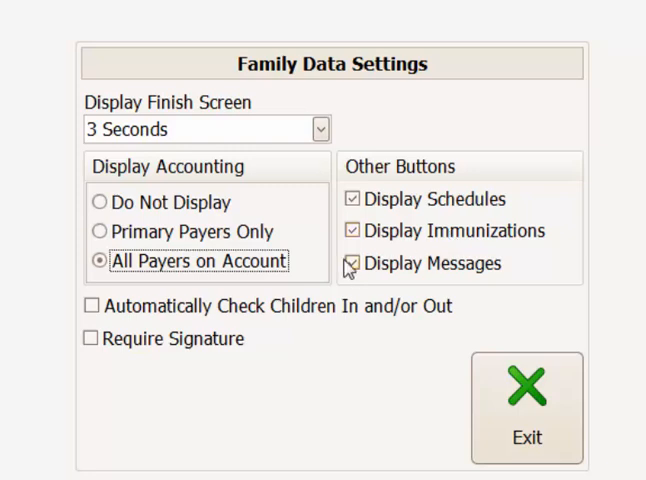
{"action": "left_click", "coordinate": [352, 264]}
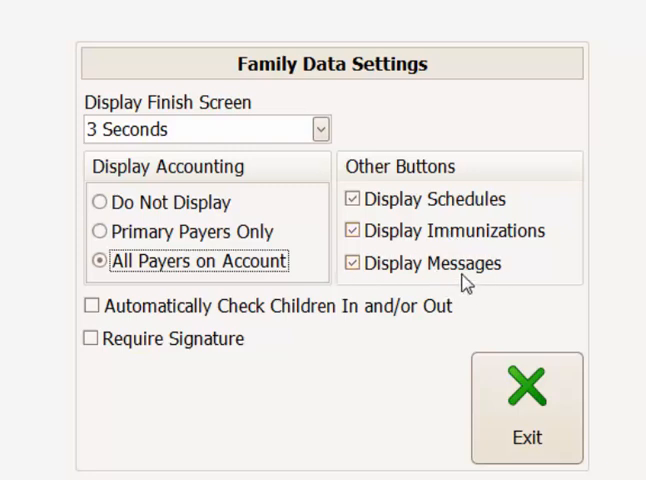
{"action": "mouse_move", "coordinate": [388, 266]}
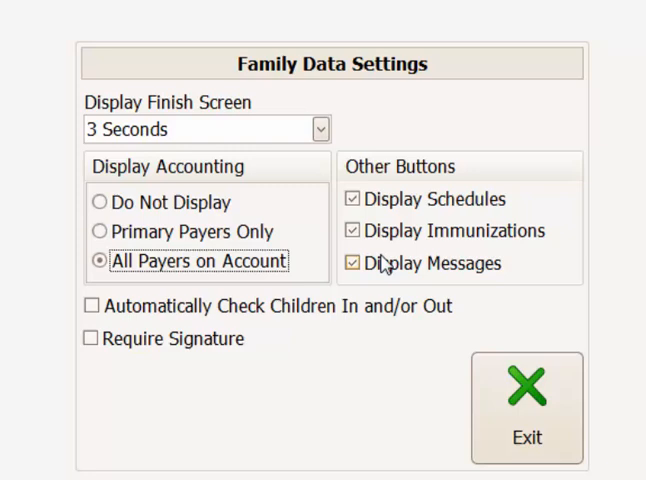
{"action": "mouse_move", "coordinate": [484, 280]}
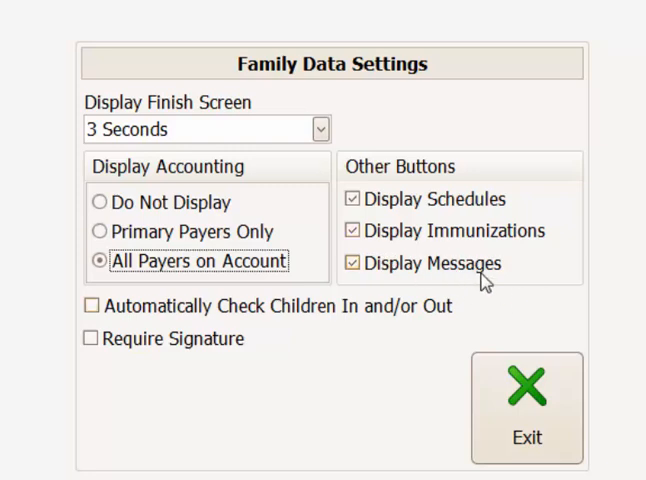
{"action": "mouse_move", "coordinate": [160, 318]}
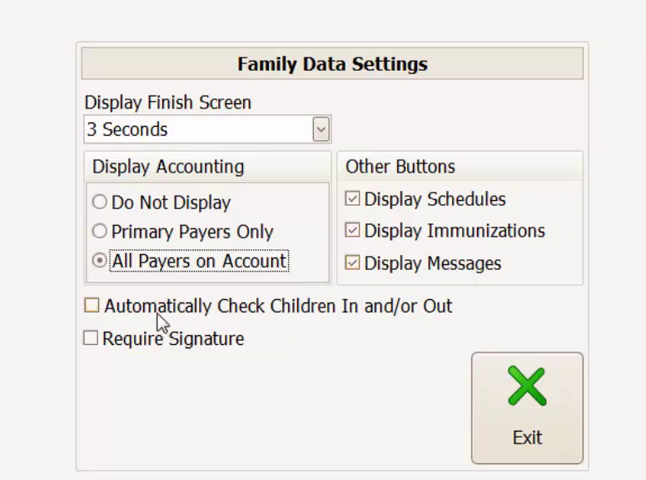
{"action": "mouse_move", "coordinate": [448, 330]}
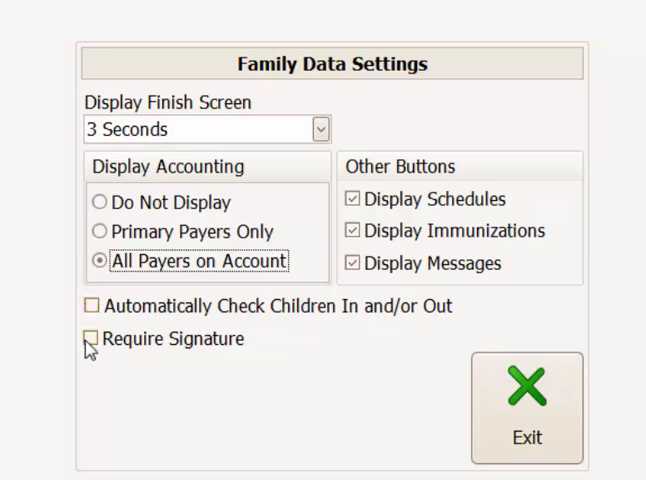
{"action": "mouse_move", "coordinate": [280, 360]}
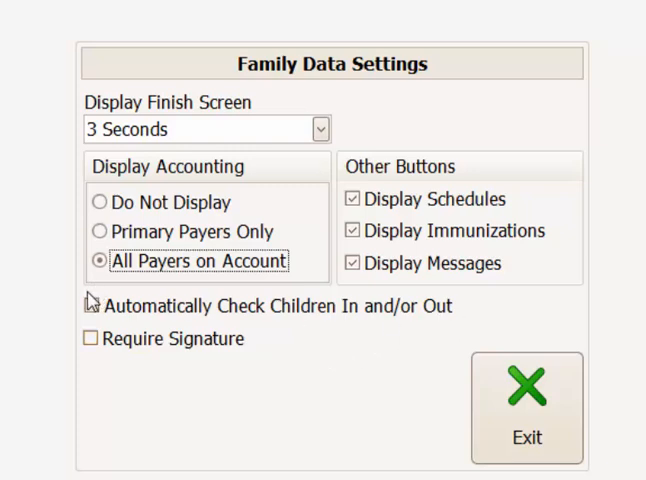
{"action": "mouse_move", "coordinate": [94, 348]}
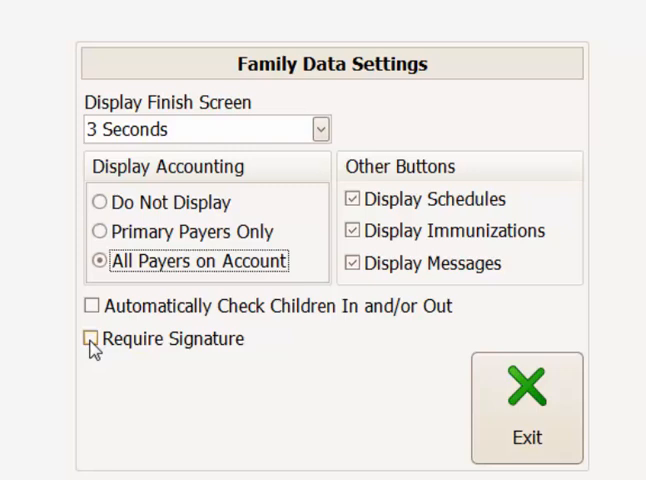
{"action": "mouse_move", "coordinate": [534, 440]}
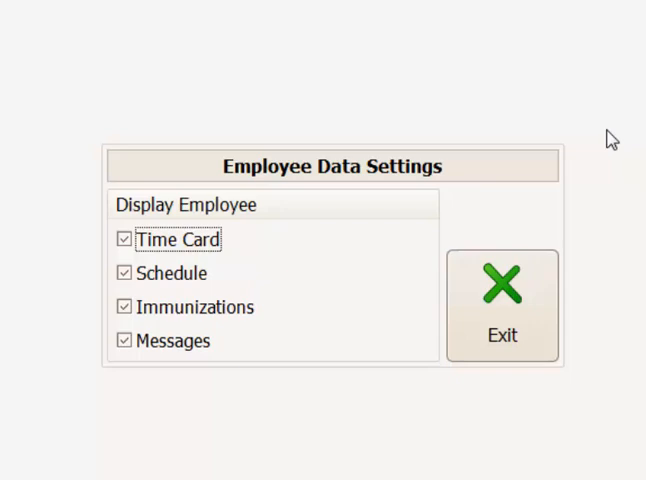
{"action": "mouse_move", "coordinate": [138, 244]}
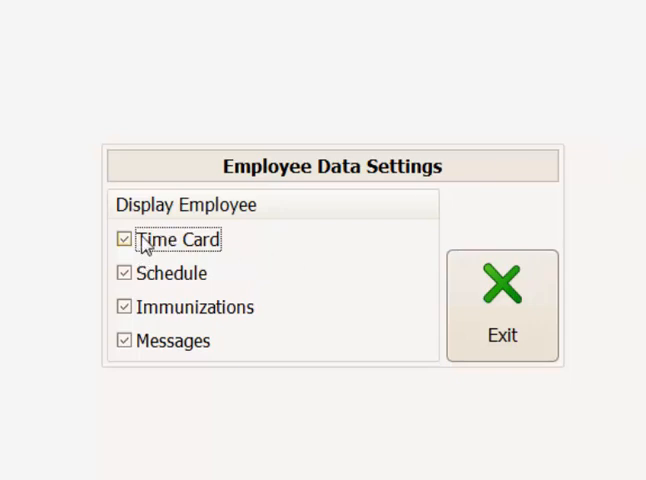
{"action": "mouse_move", "coordinate": [276, 220]}
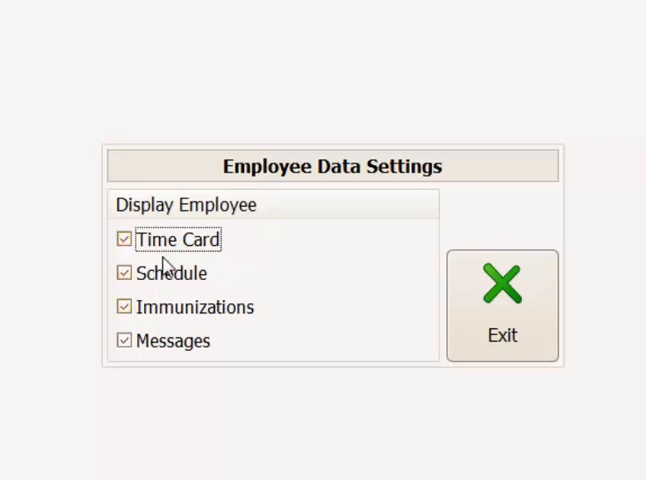
{"action": "mouse_move", "coordinate": [220, 320]}
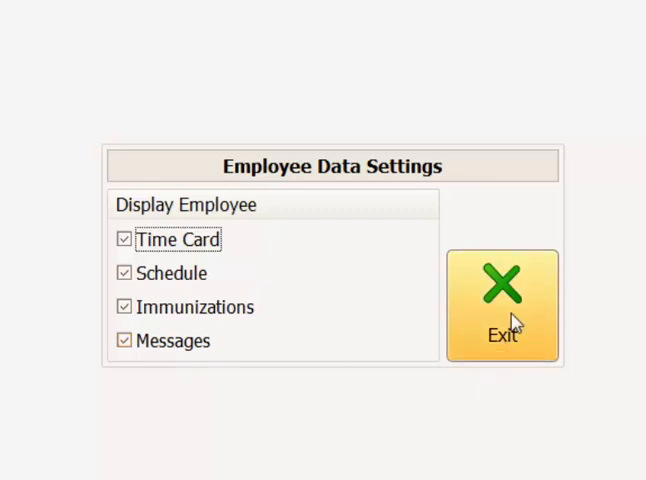
- In the hardware settings, switch the automatic door controller from Comm Port to Network
{"action": "left_click", "coordinate": [500, 304]}
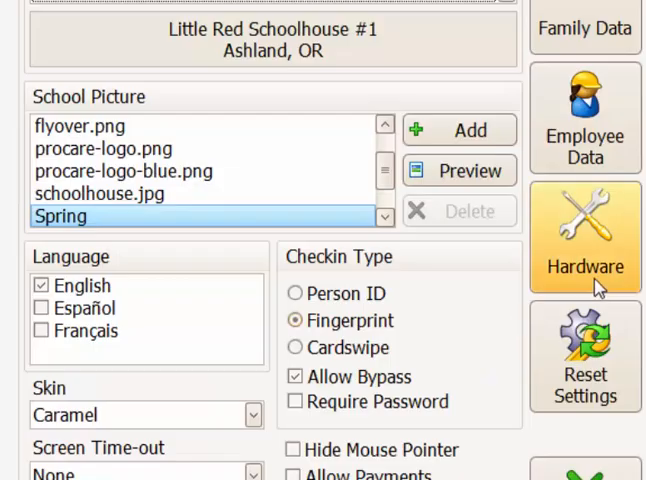
{"action": "left_click", "coordinate": [584, 236]}
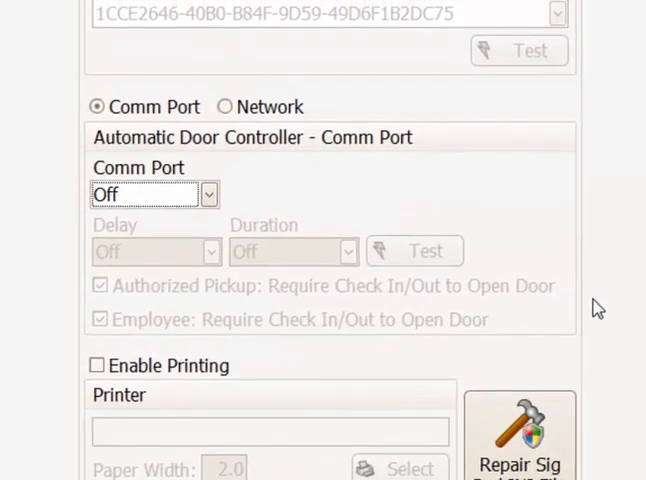
{"action": "scroll", "scroll_direction": "down", "scroll_amount": 3}
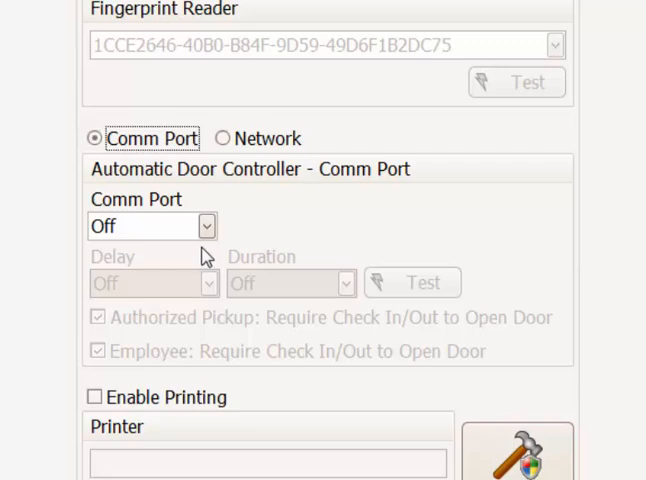
{"action": "mouse_move", "coordinate": [140, 138]}
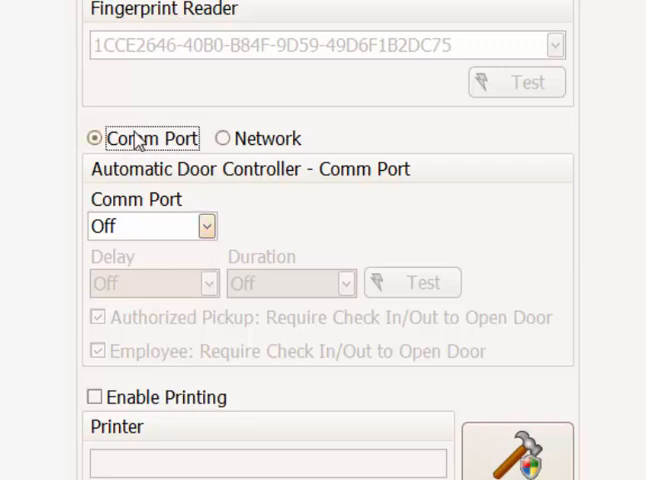
{"action": "left_click", "coordinate": [150, 224]}
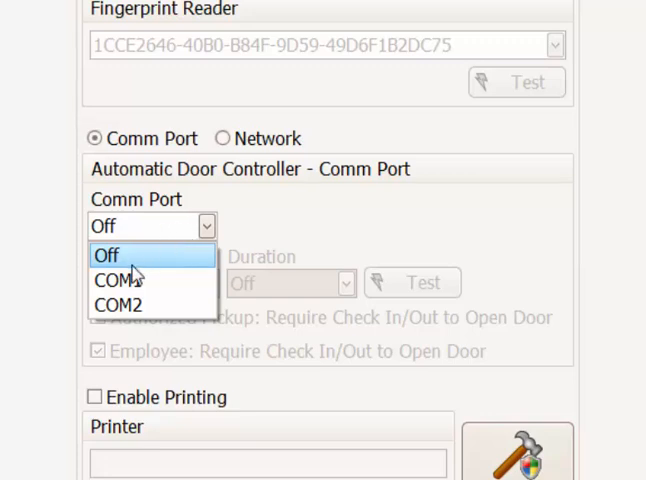
{"action": "left_click", "coordinate": [232, 138]}
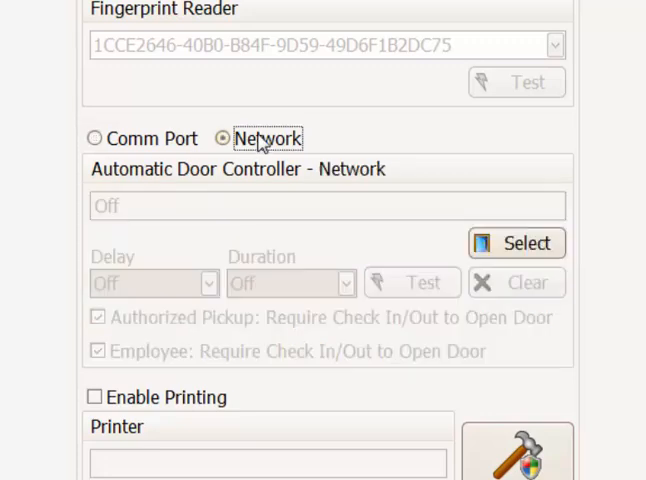
{"action": "left_click", "coordinate": [516, 244]}
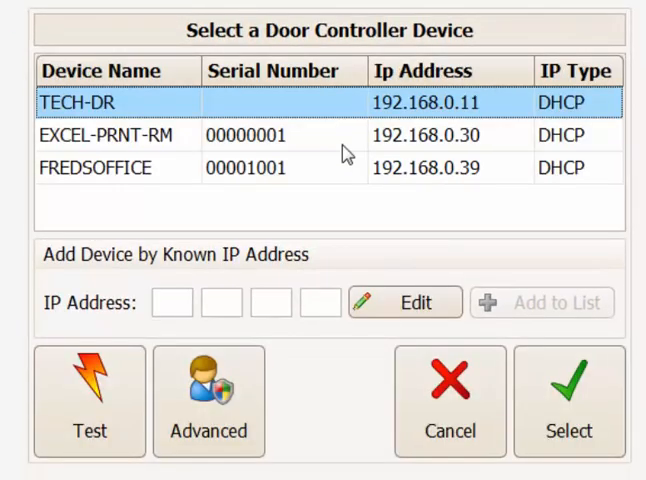
{"action": "left_click", "coordinate": [150, 136]}
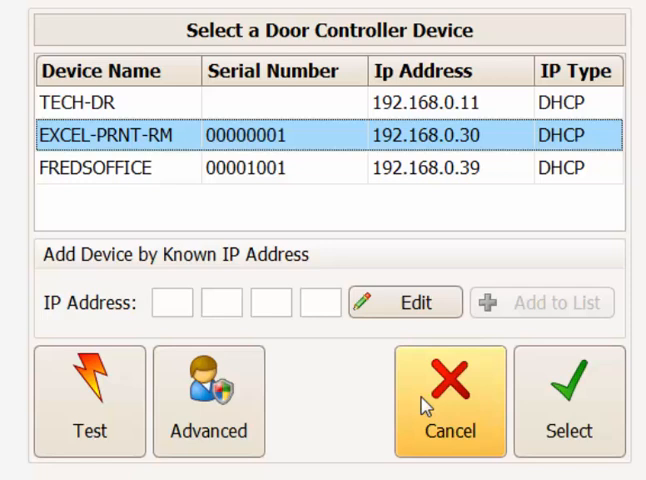
{"action": "left_click", "coordinate": [450, 406]}
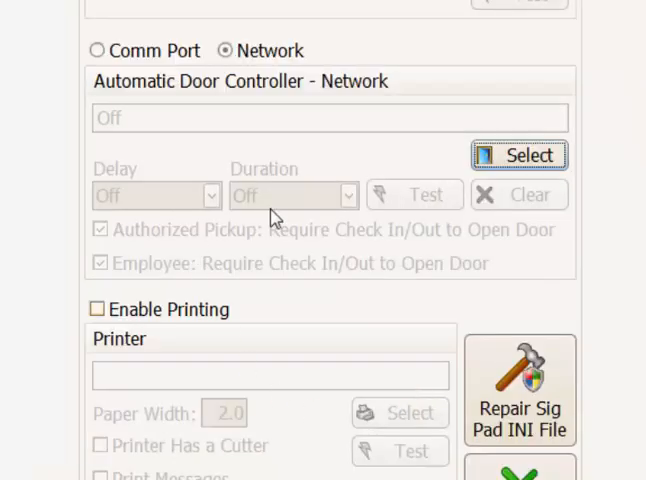
{"action": "mouse_move", "coordinate": [250, 182]}
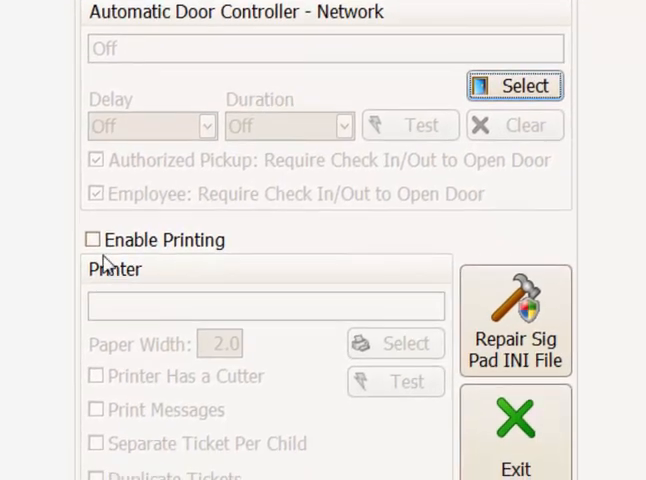
{"action": "left_click", "coordinate": [92, 240]}
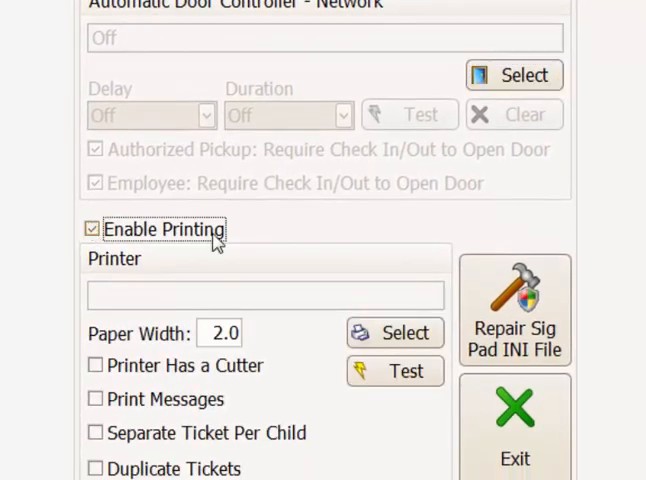
{"action": "mouse_move", "coordinate": [276, 230]}
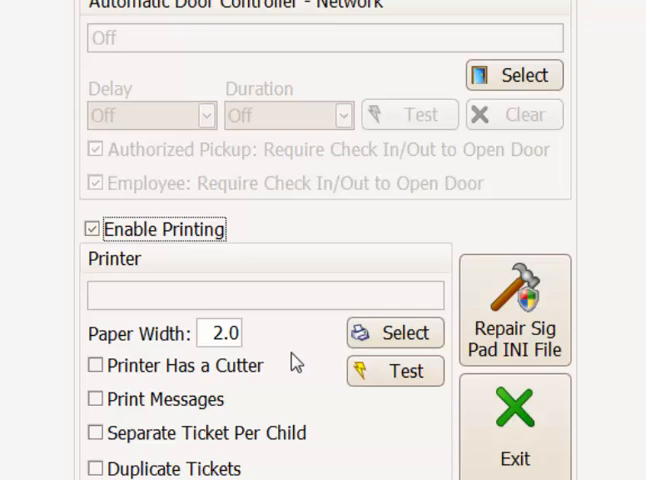
{"action": "left_click", "coordinate": [92, 228]}
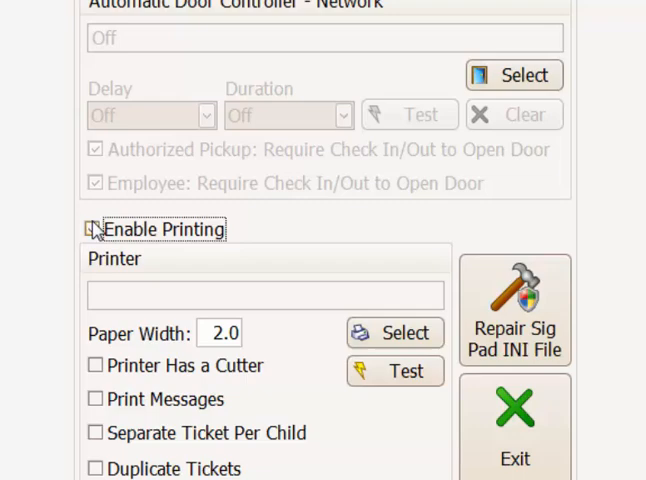